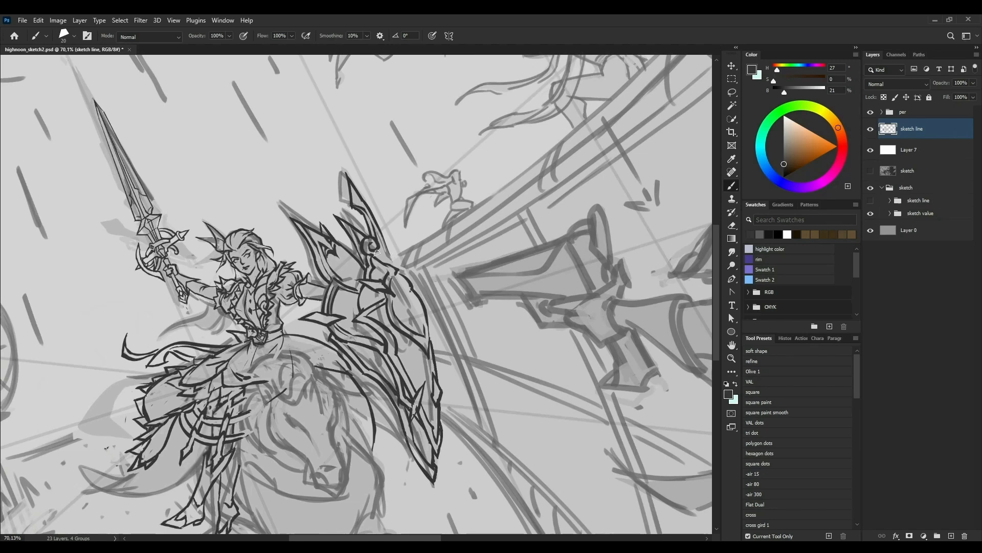
Paint the sketch in warm oranges and yellows with golden highlights on the armour's central jewel
scroll("down", 3)
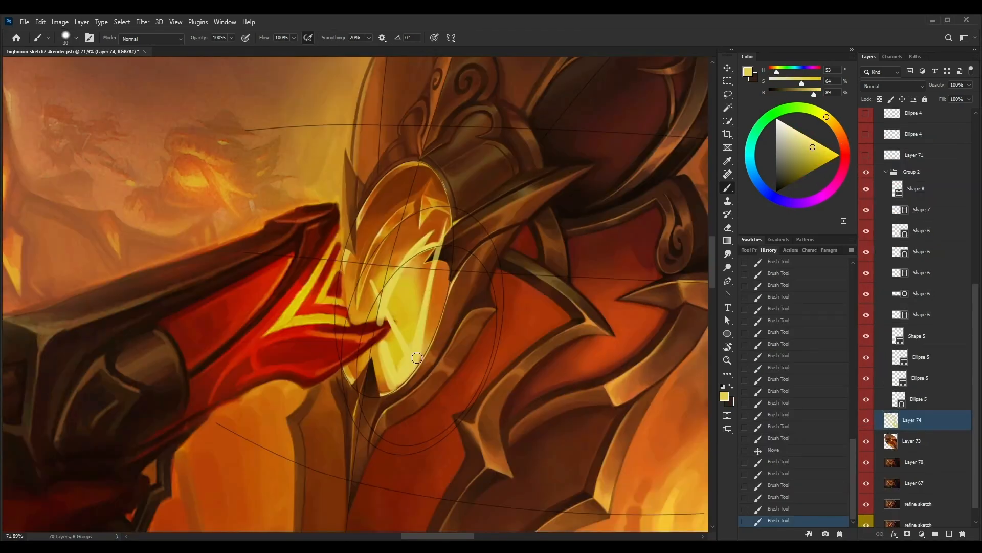
left_click(749, 250)
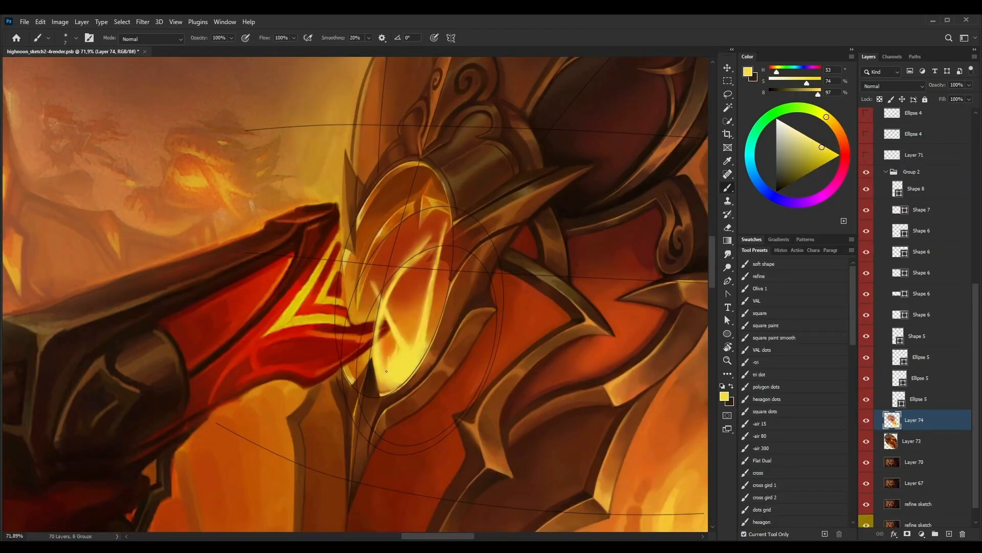